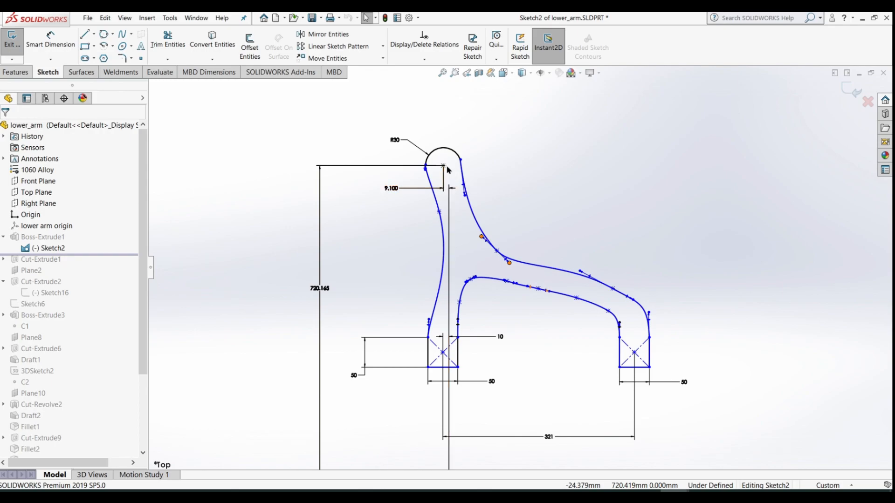
Exit the lower arm profile sketch so the arm rebuilds as a solid
left_click(11, 42)
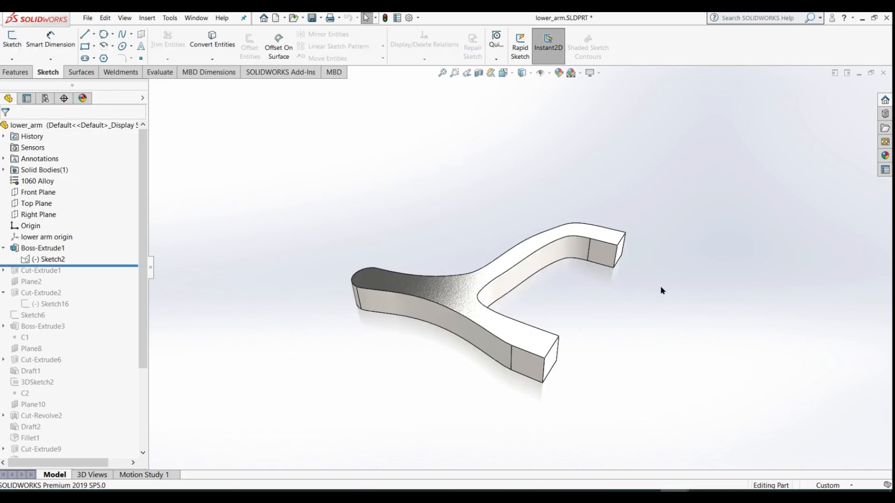
mouse_move(424, 303)
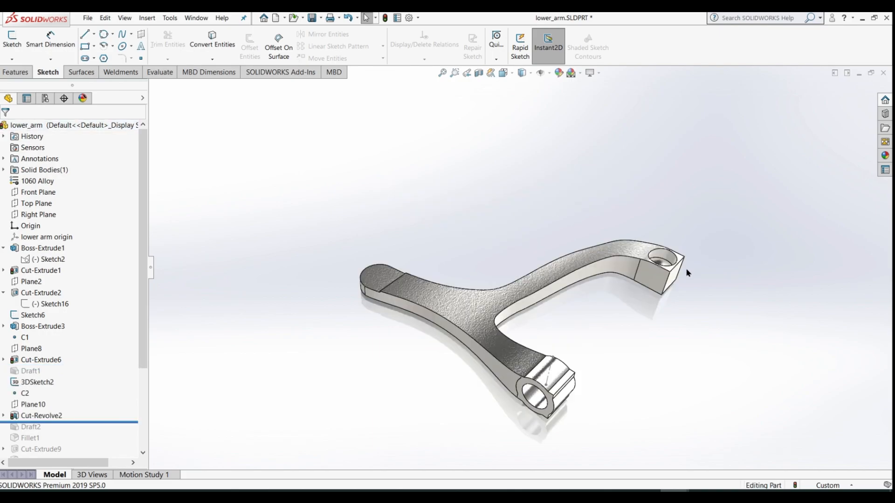
mouse_move(668, 274)
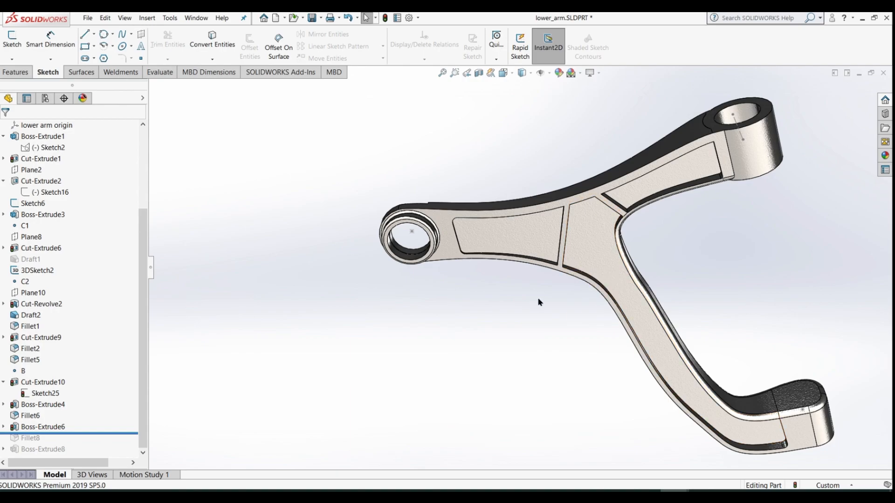
mouse_move(541, 290)
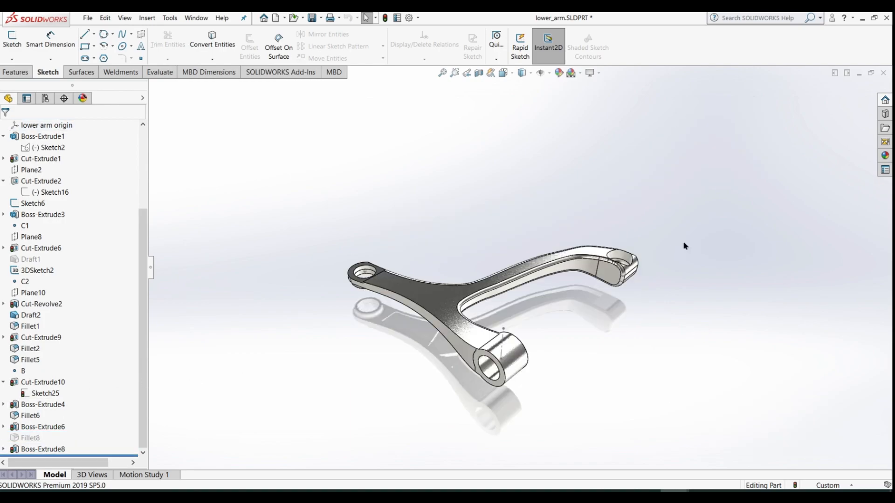
mouse_move(607, 301)
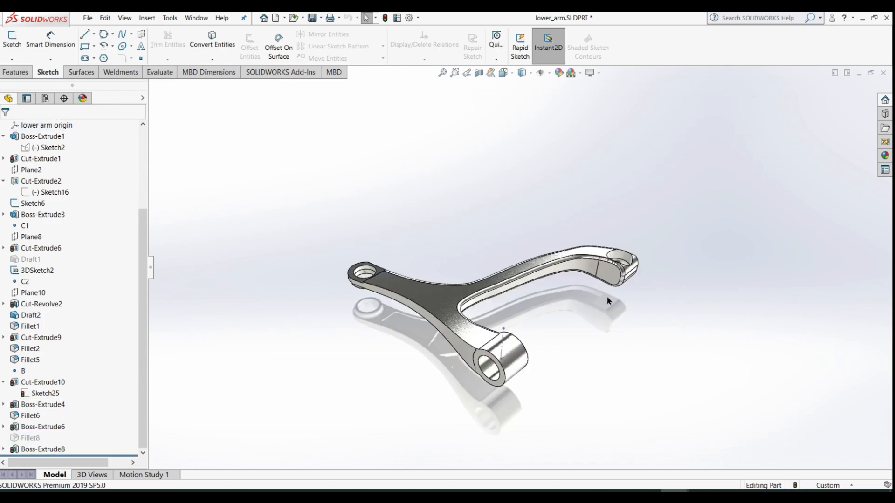
mouse_move(584, 313)
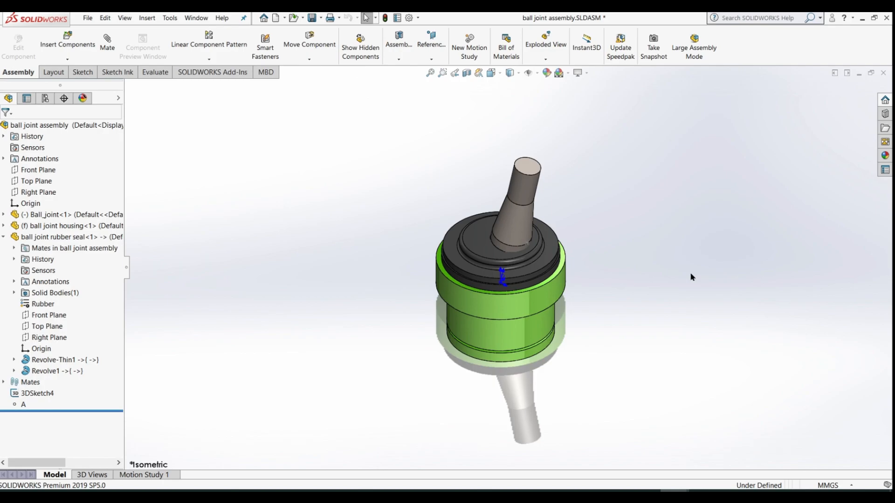
mouse_move(476, 196)
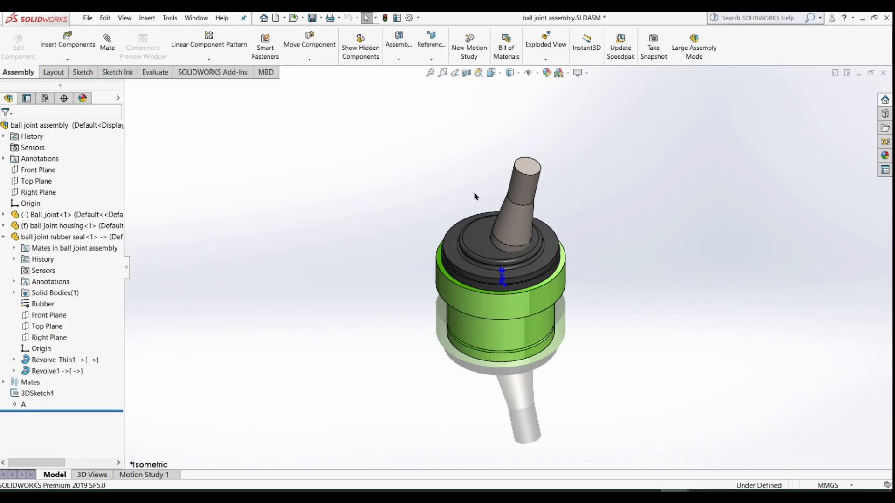
Apply a Section View to the ball joint assembly to expose the seated ball stud
left_click(467, 72)
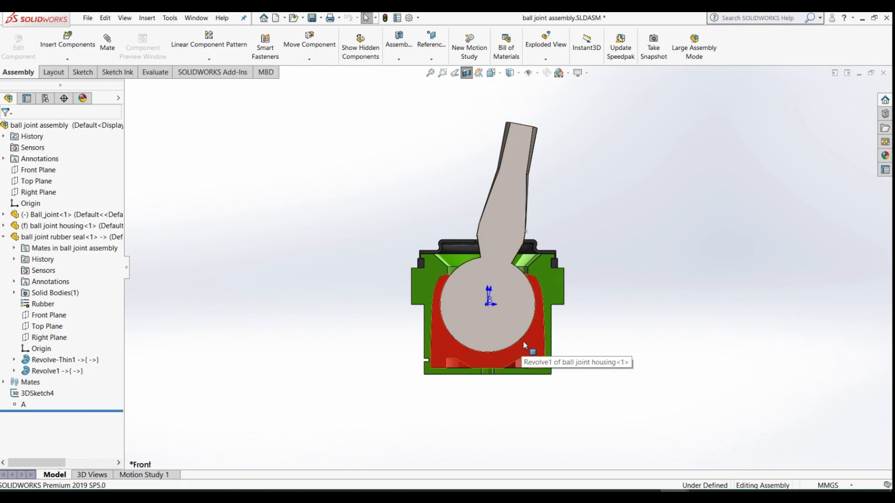
mouse_move(569, 219)
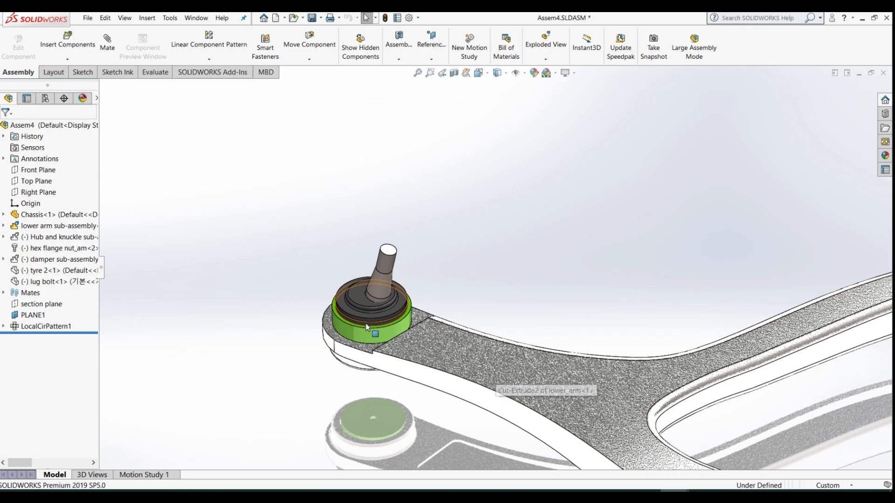
mouse_move(369, 336)
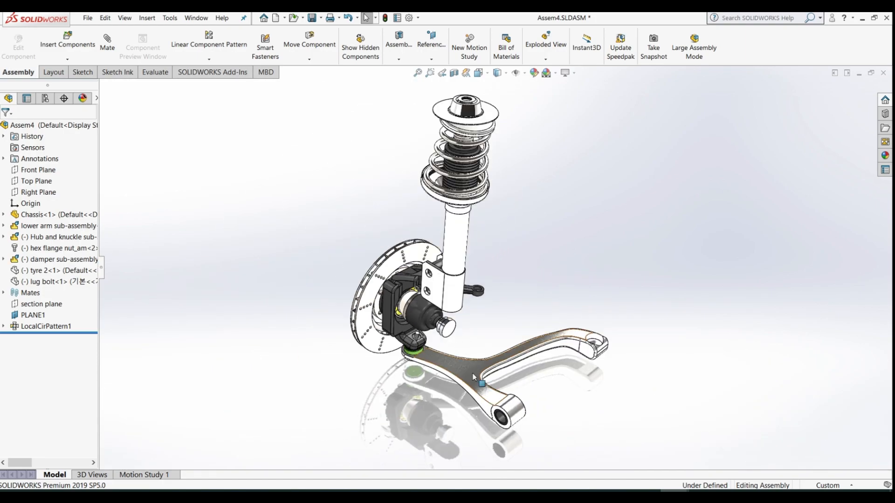
Show the whole suspension in Assem4: damper, spring, knuckle, disc, ball joint, lower arm
left_click(308, 337)
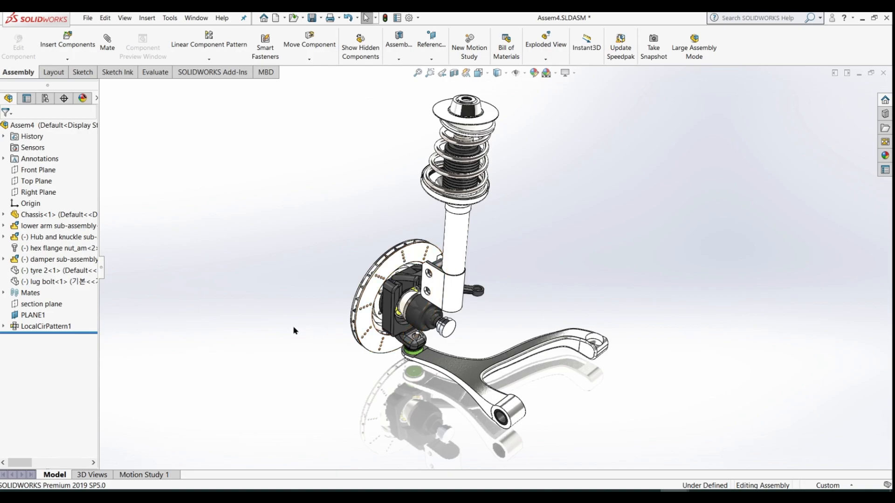
Orient the suspension assembly to Front, then to the Left side view
key("space")
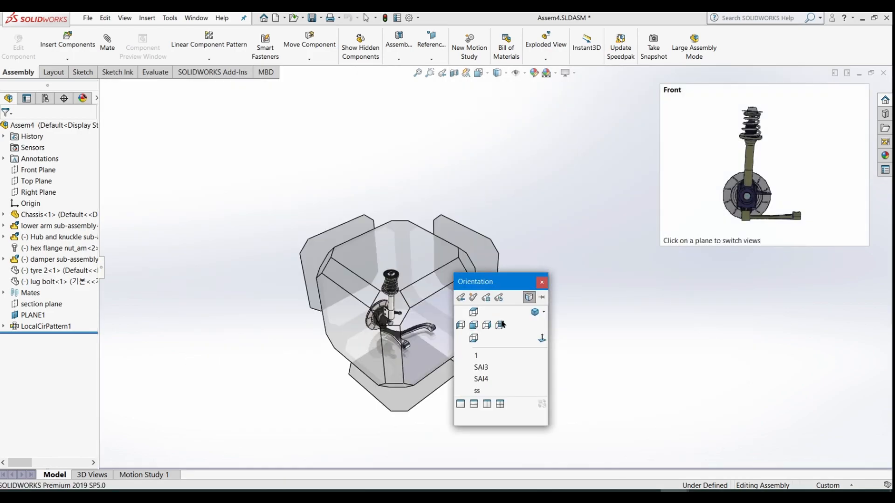
left_click(473, 311)
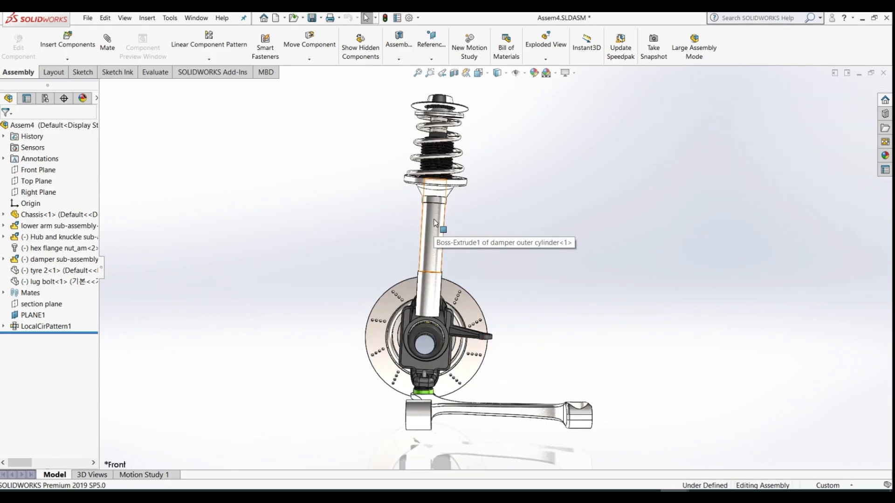
mouse_move(461, 222)
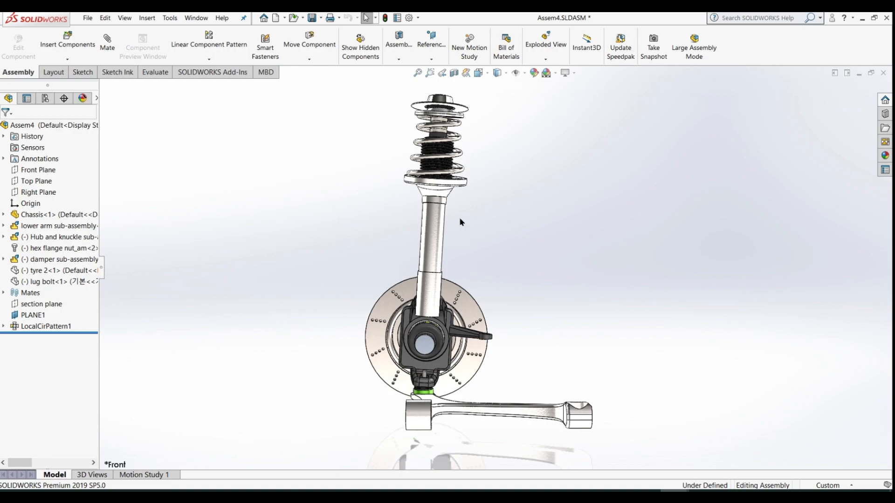
key("space")
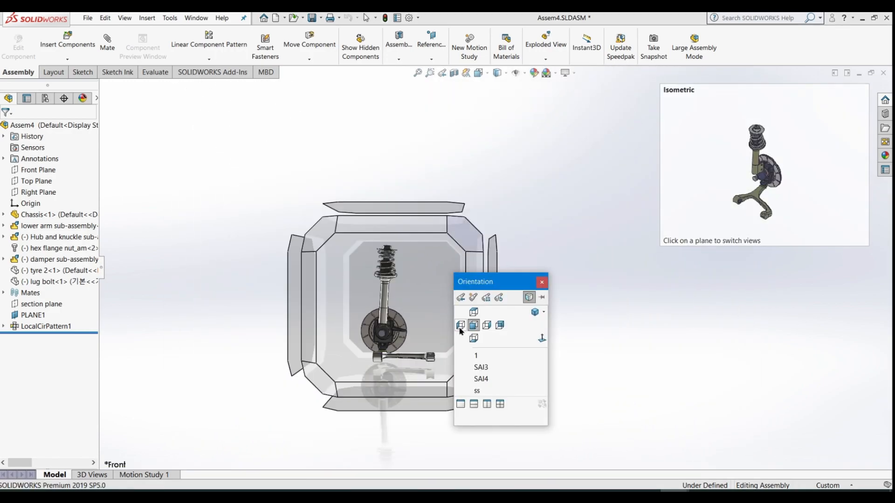
left_click(460, 324)
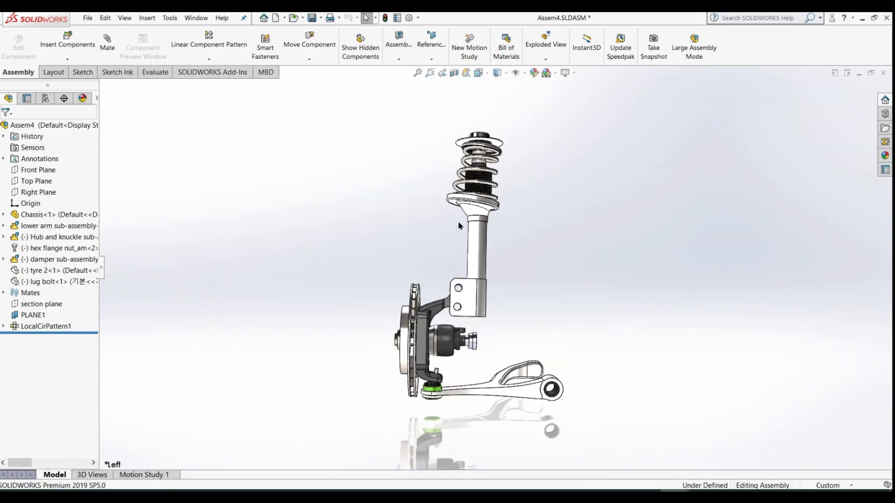
left_click(480, 217)
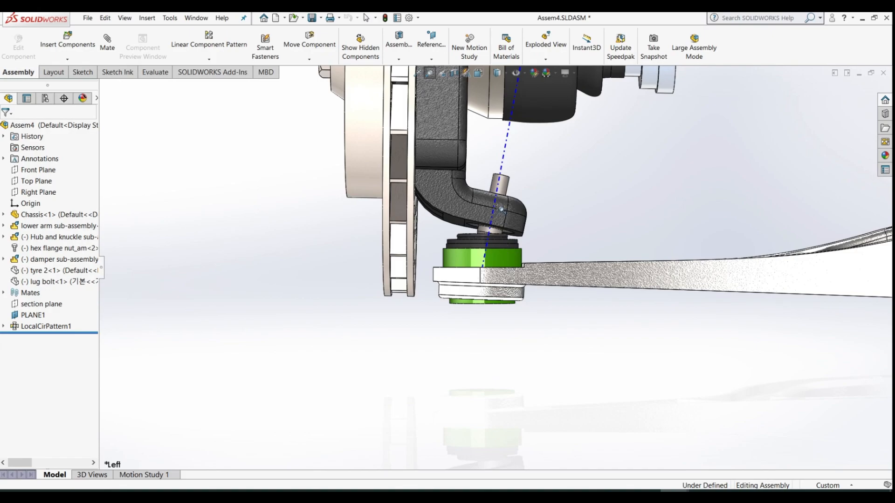
mouse_move(510, 154)
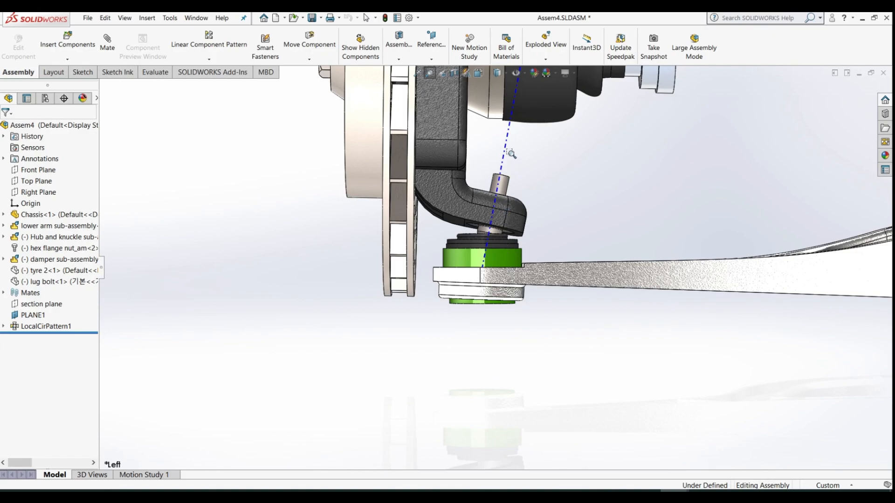